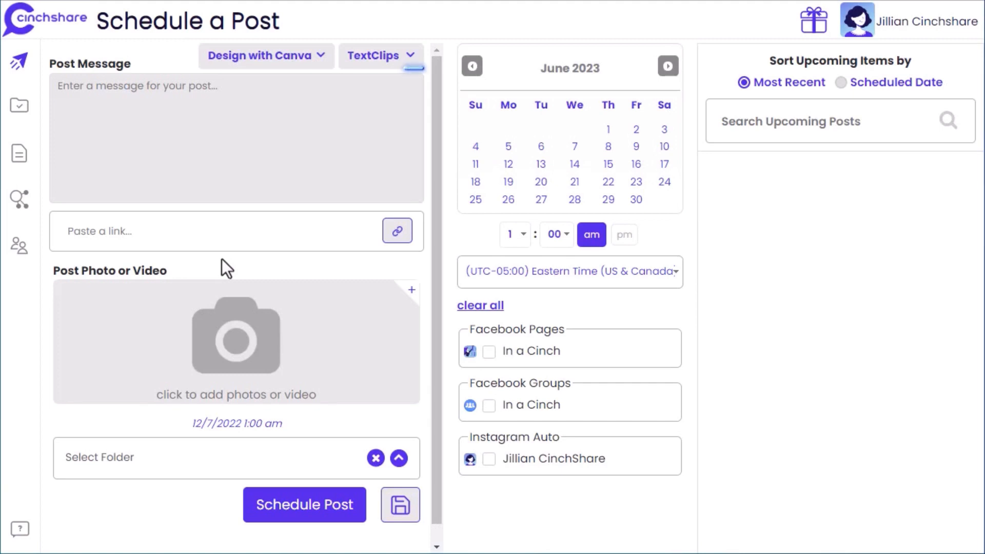
Step: Enter the post message "This is my post message!"
{"action": "type", "text": "This is my post message!"}
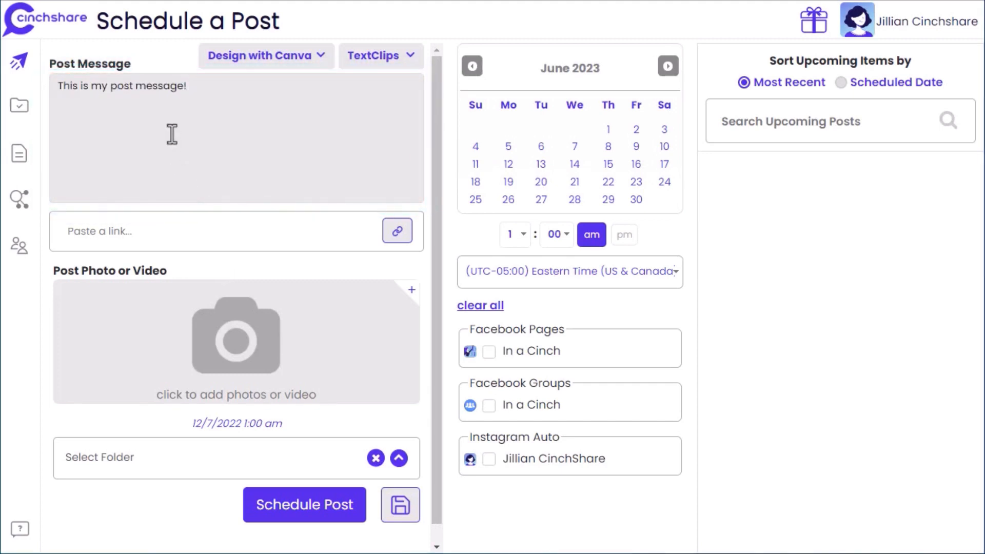
{"action": "mouse_move", "coordinate": [235, 350]}
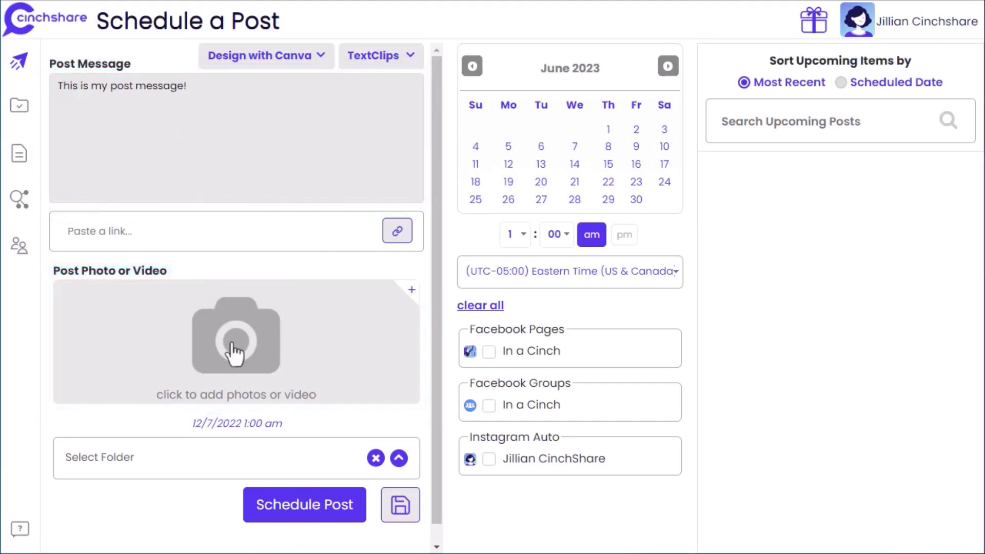
Step: Upload trending audio.png from the computer and attach it to the post
{"action": "left_click", "coordinate": [236, 333]}
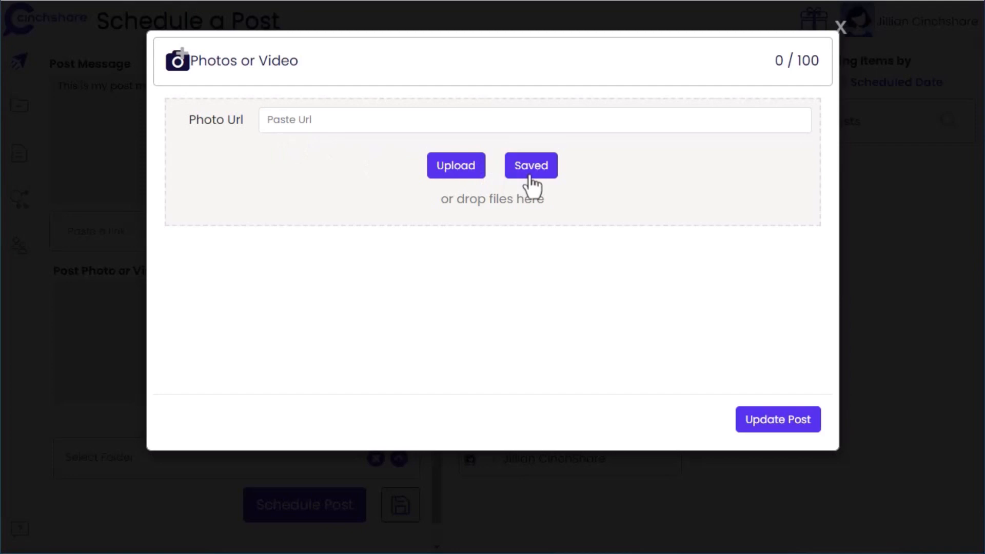
{"action": "mouse_move", "coordinate": [455, 165]}
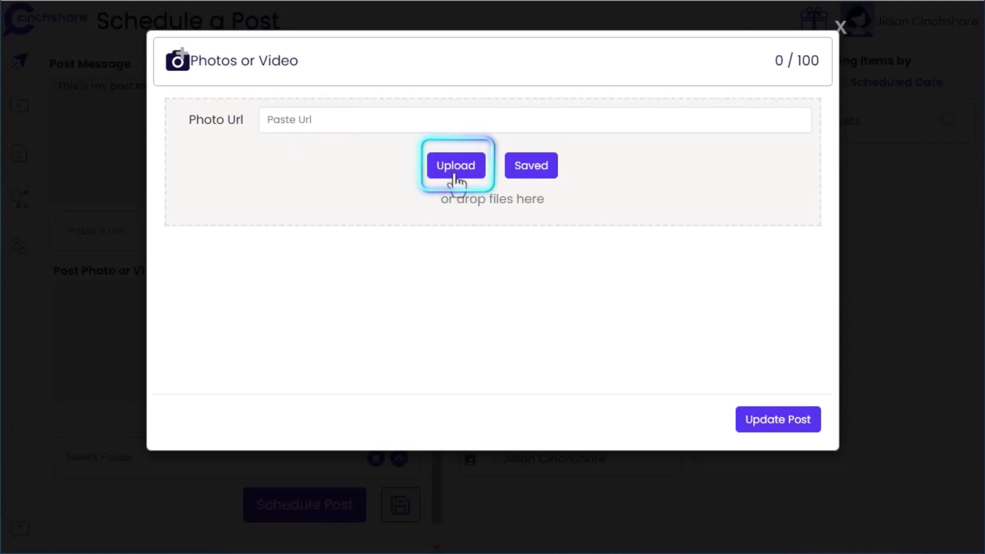
{"action": "left_click", "coordinate": [455, 165]}
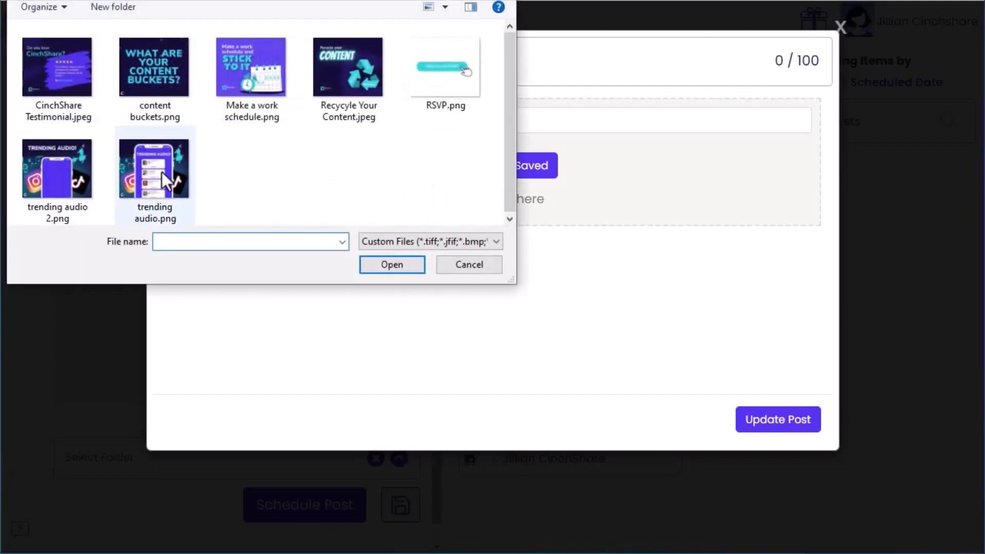
{"action": "left_click", "coordinate": [391, 264]}
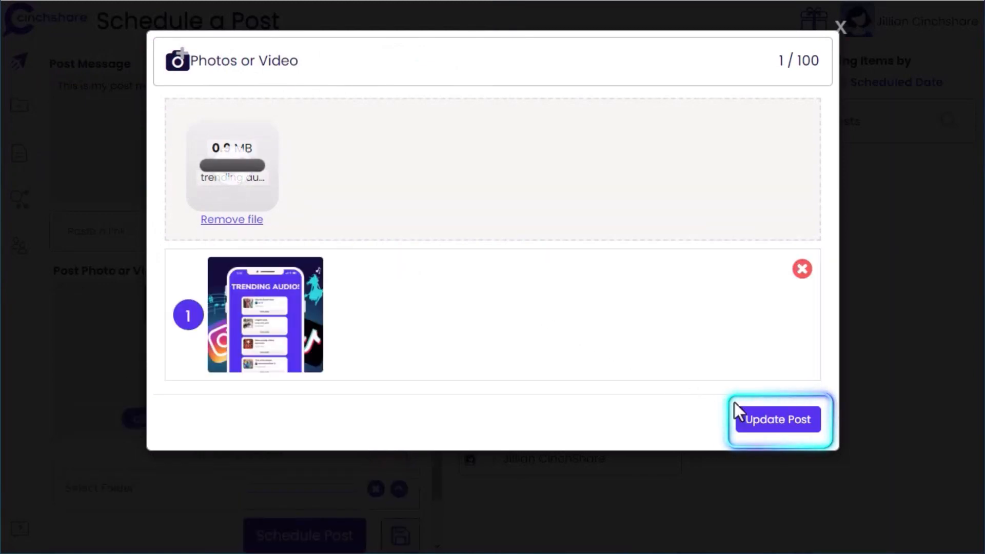
{"action": "left_click", "coordinate": [777, 419]}
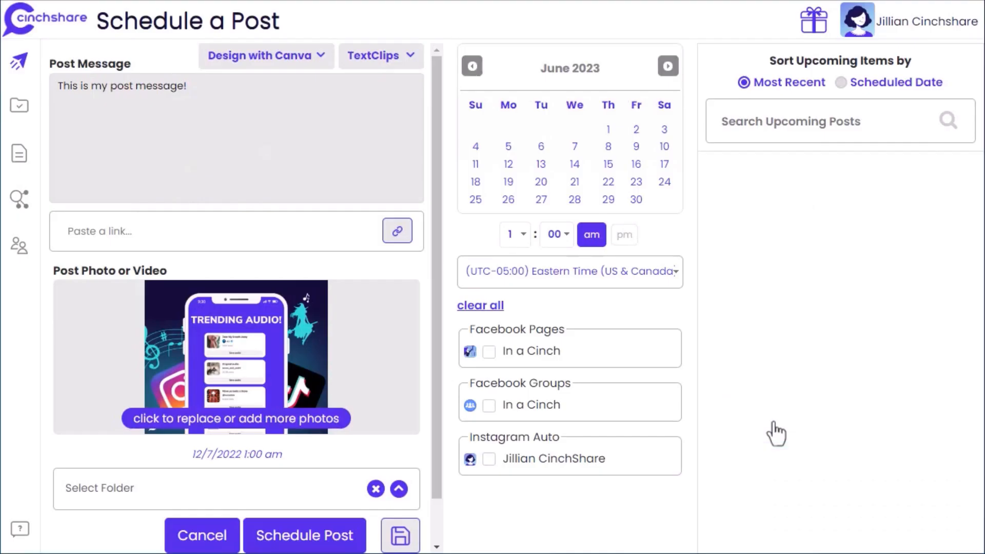
Step: Schedule the post for June 12 at 1:00 pm to the In a Cinch Facebook group
{"action": "left_click", "coordinate": [507, 164]}
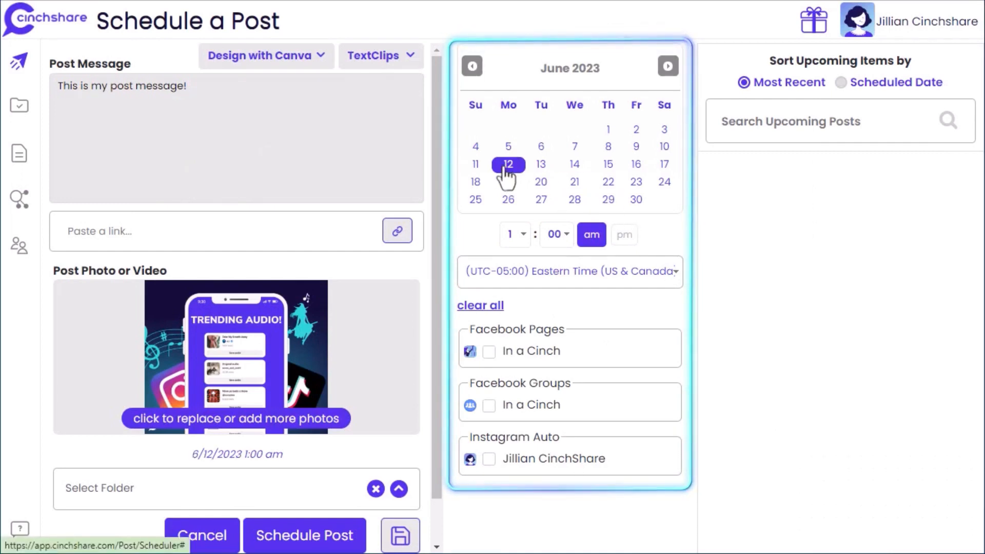
{"action": "left_click", "coordinate": [622, 234]}
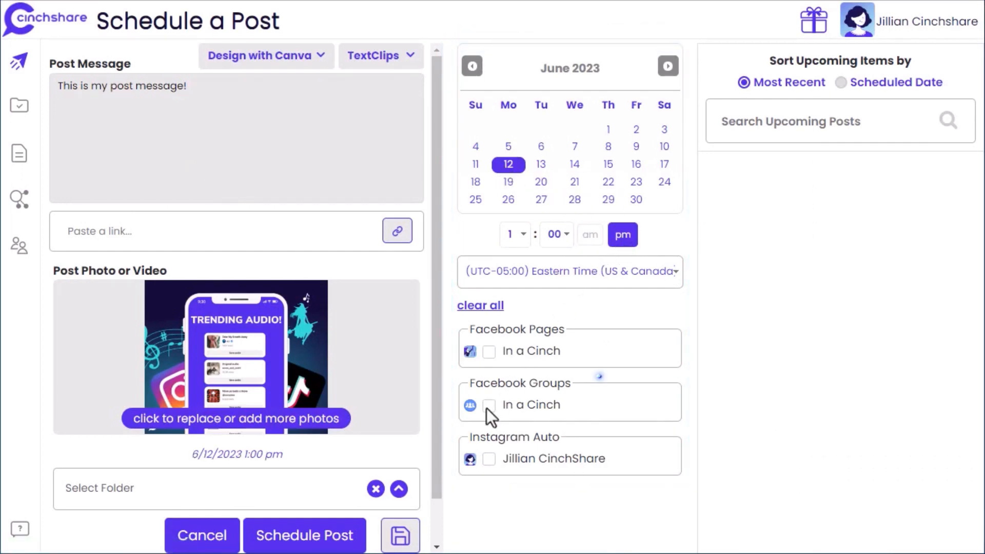
{"action": "left_click", "coordinate": [489, 405]}
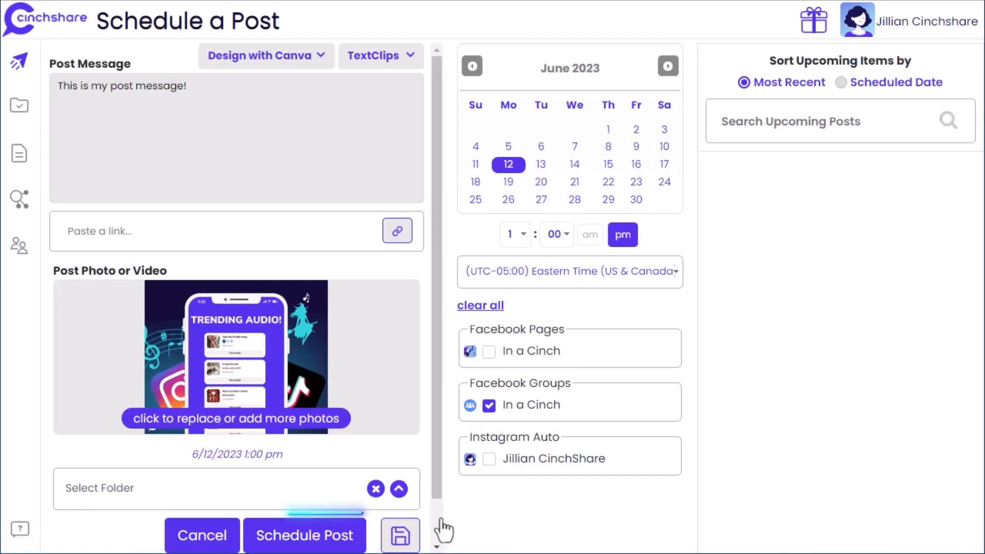
{"action": "left_click", "coordinate": [303, 535]}
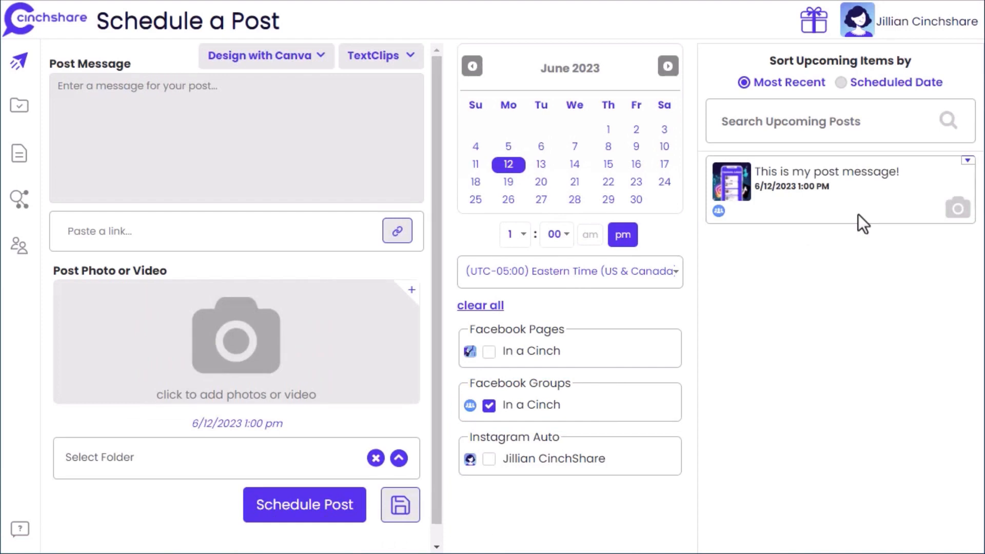
Step: View the scheduled post in the Manage Posts Pending list
{"action": "left_click", "coordinate": [968, 159]}
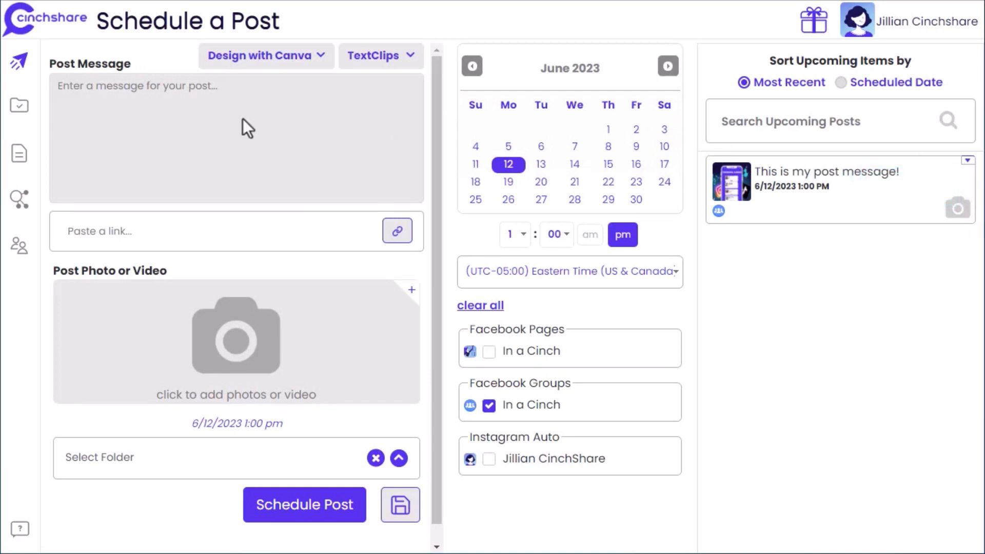
{"action": "left_click", "coordinate": [19, 105]}
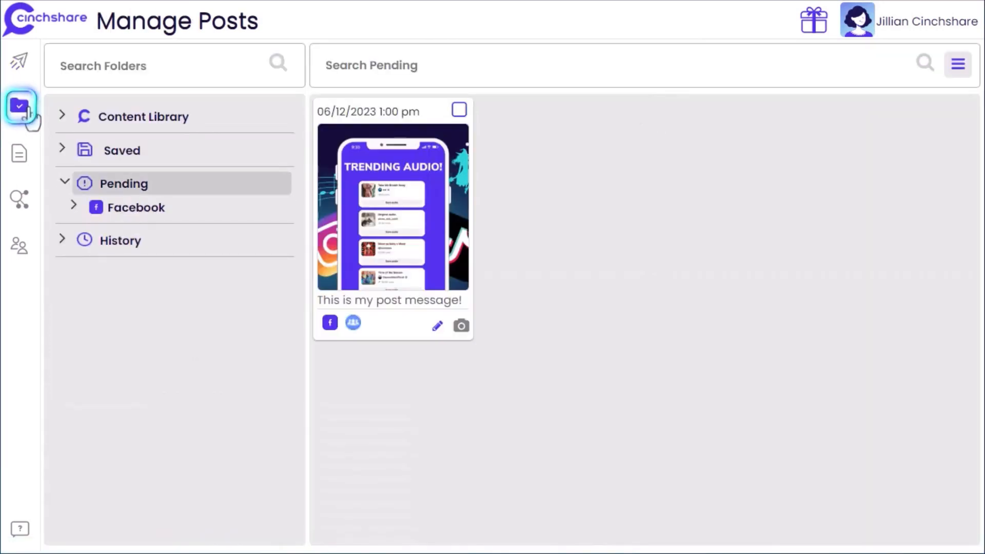
{"action": "mouse_move", "coordinate": [436, 325]}
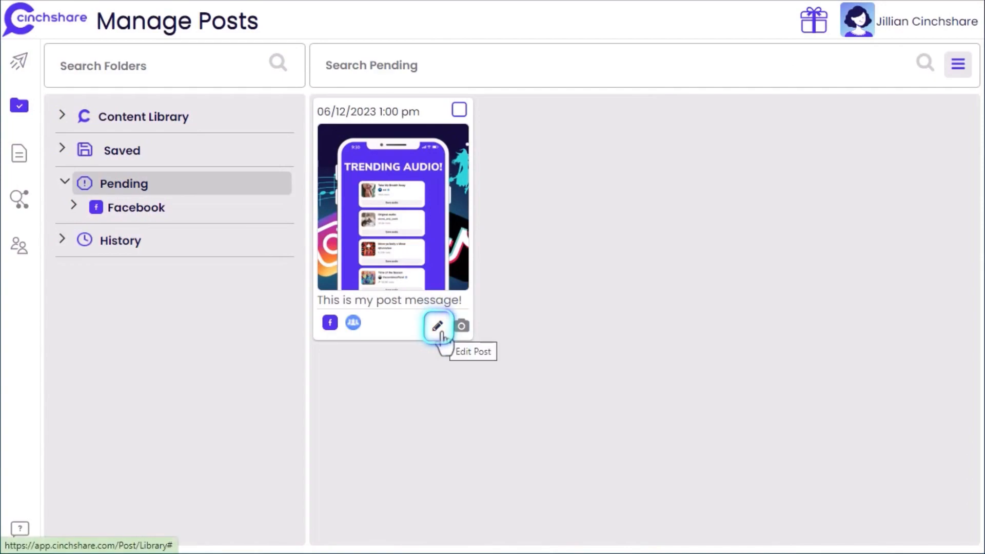